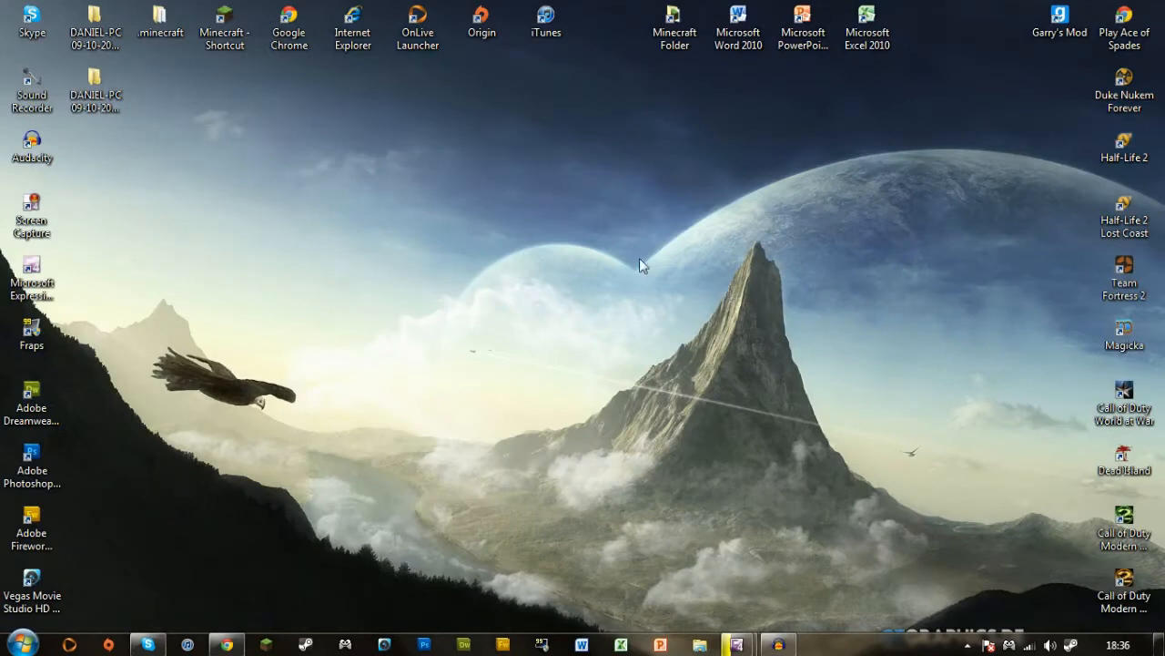
mouse_move(437, 280)
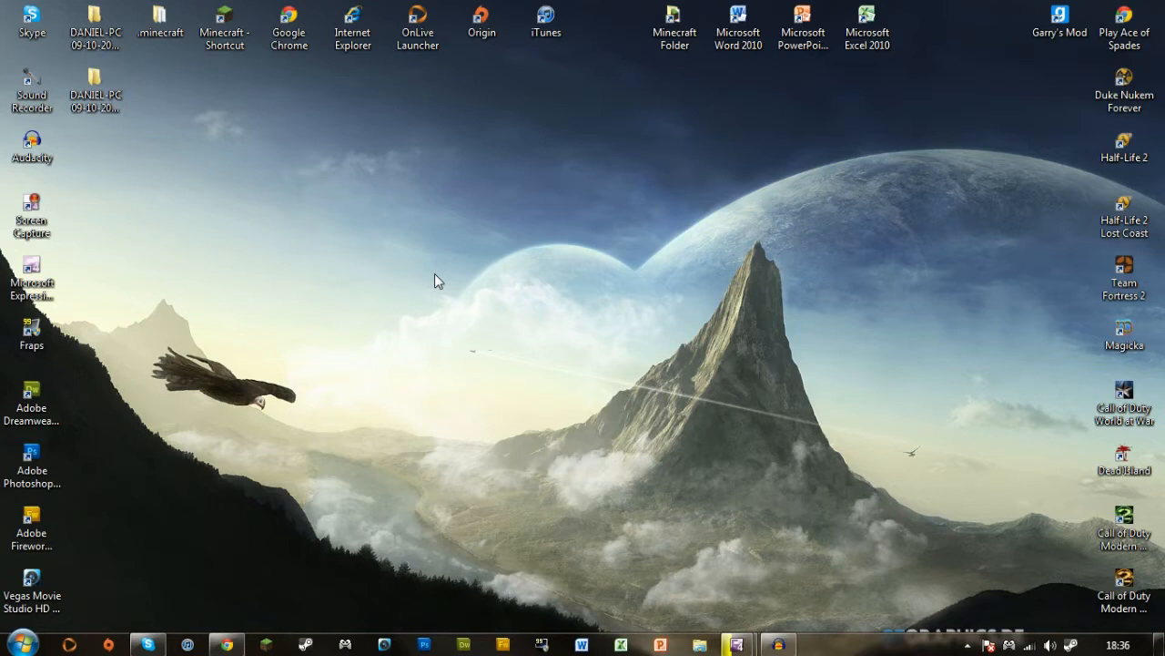
mouse_move(1123, 91)
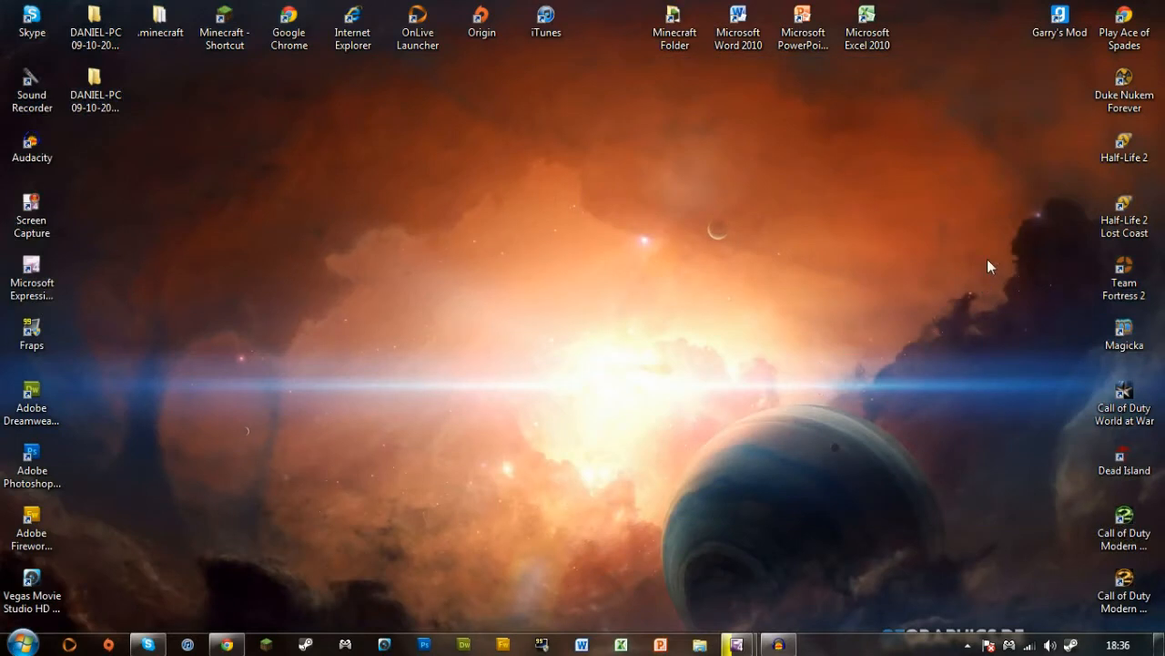
- Search the Start menu for the Run command
drag(991, 266, 736, 288)
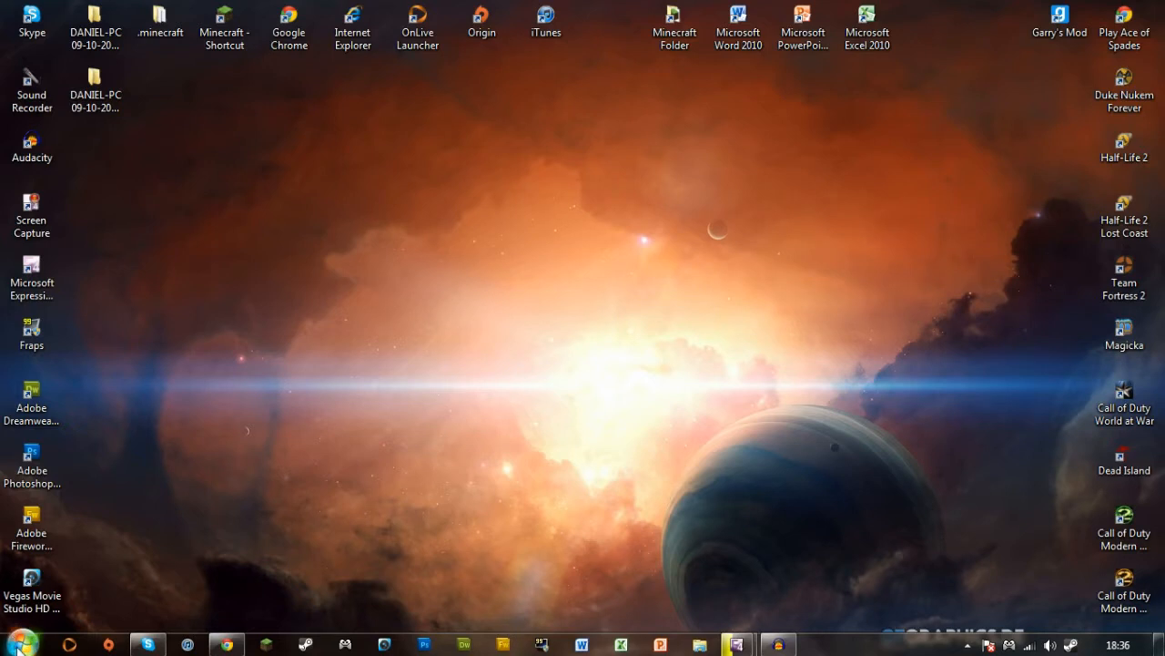
click(11, 645)
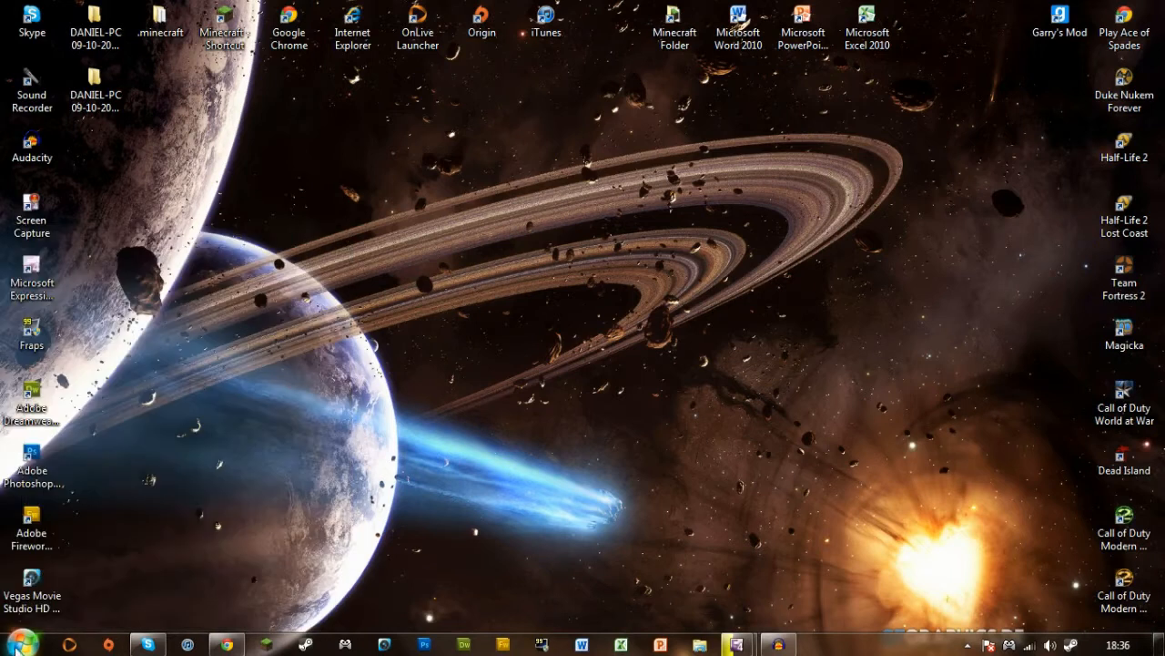
click(15, 645)
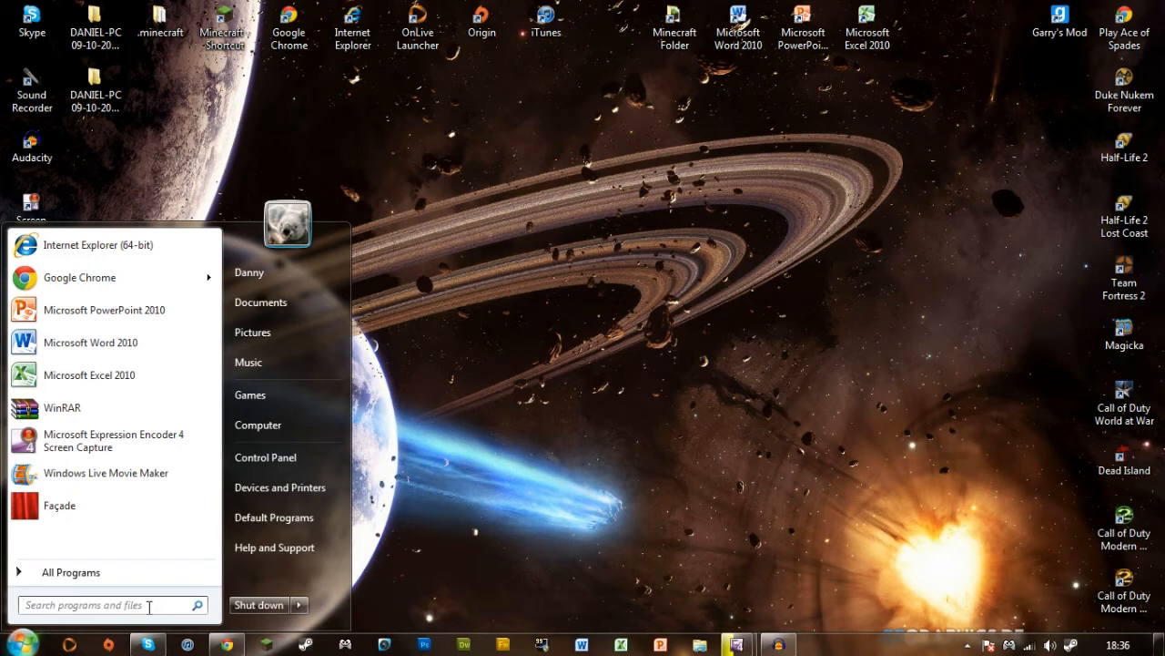
text(run)
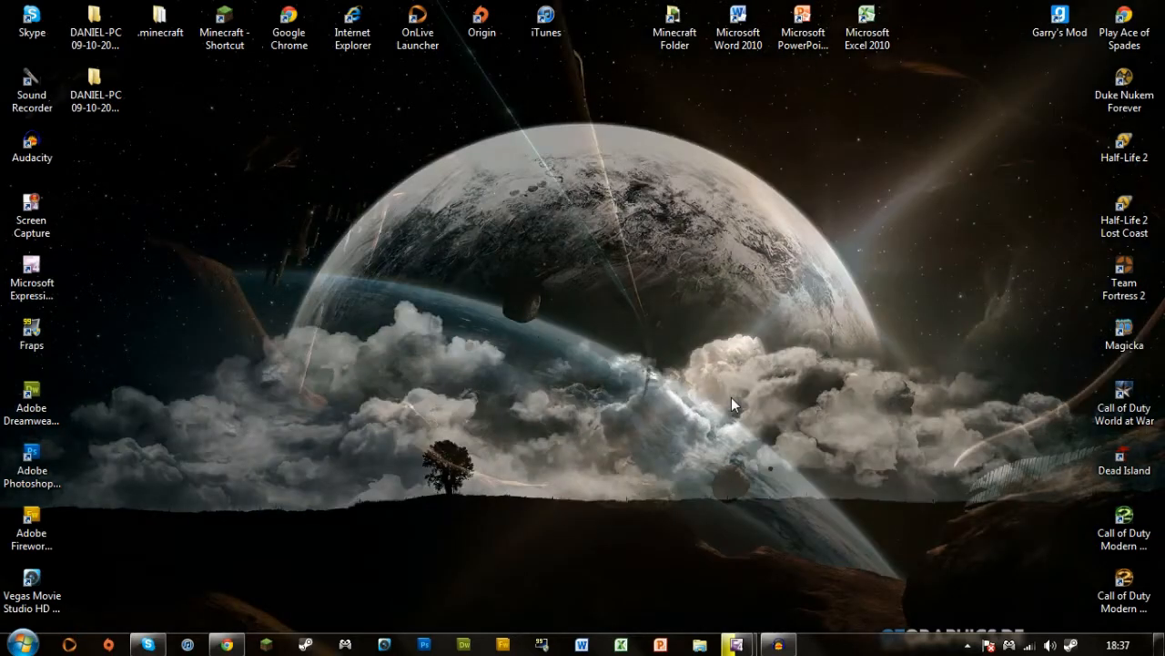
- Launch %appdata% via Win+R to reach the Roaming folder containing .minecraft
key(Win+r)
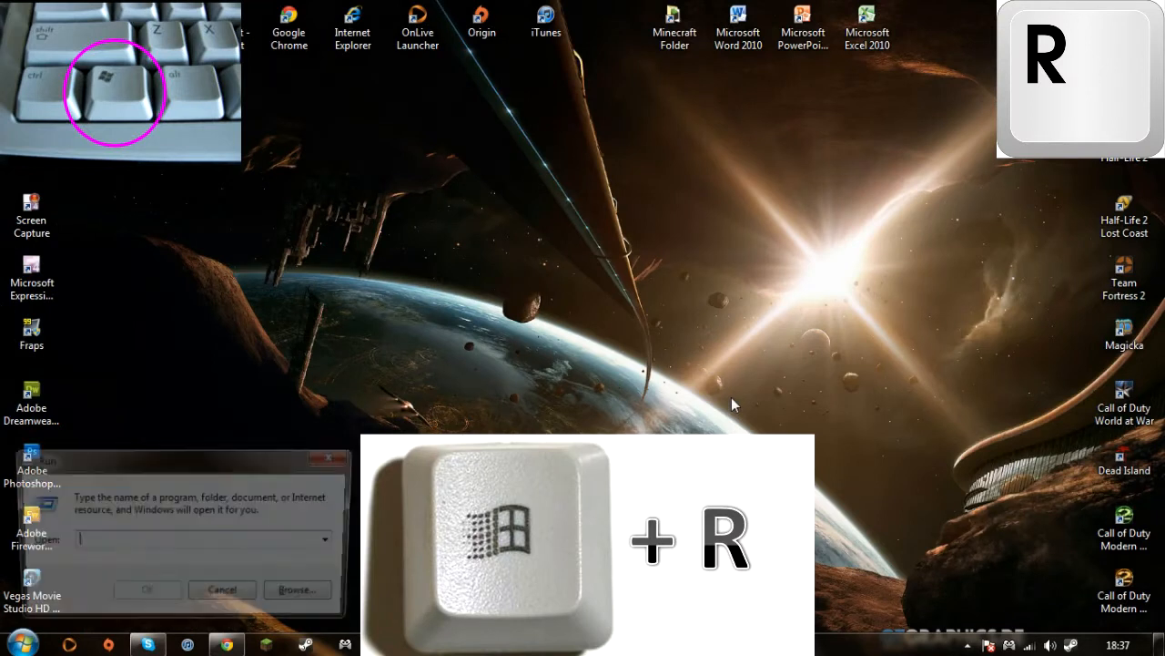
key(Win+r)
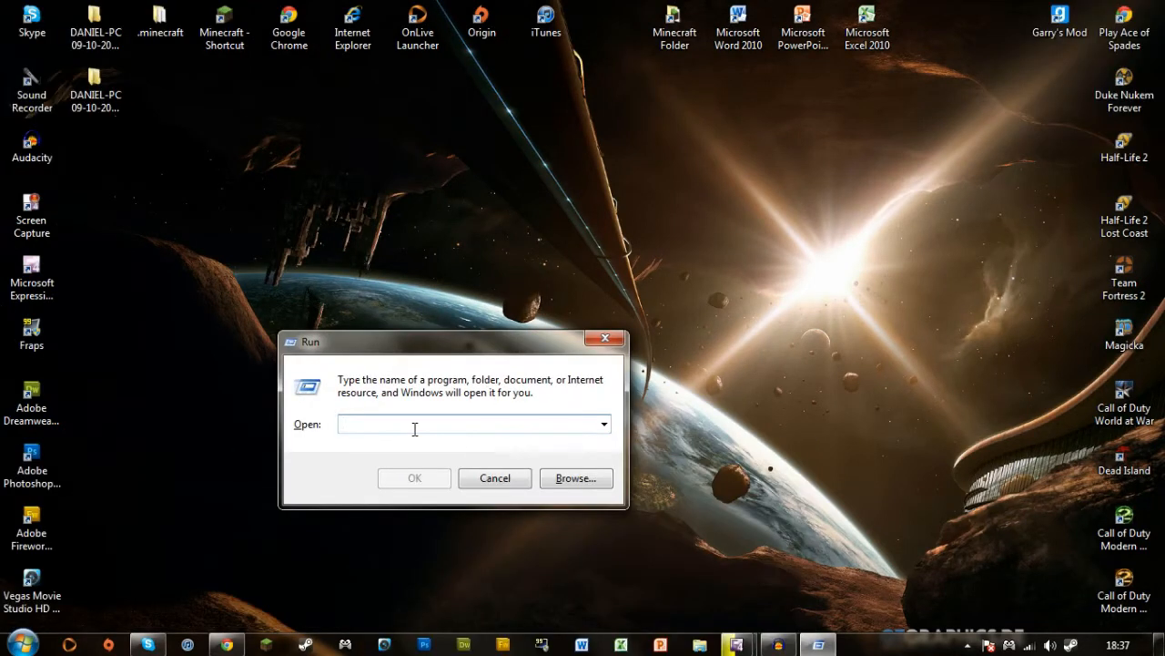
text(%)
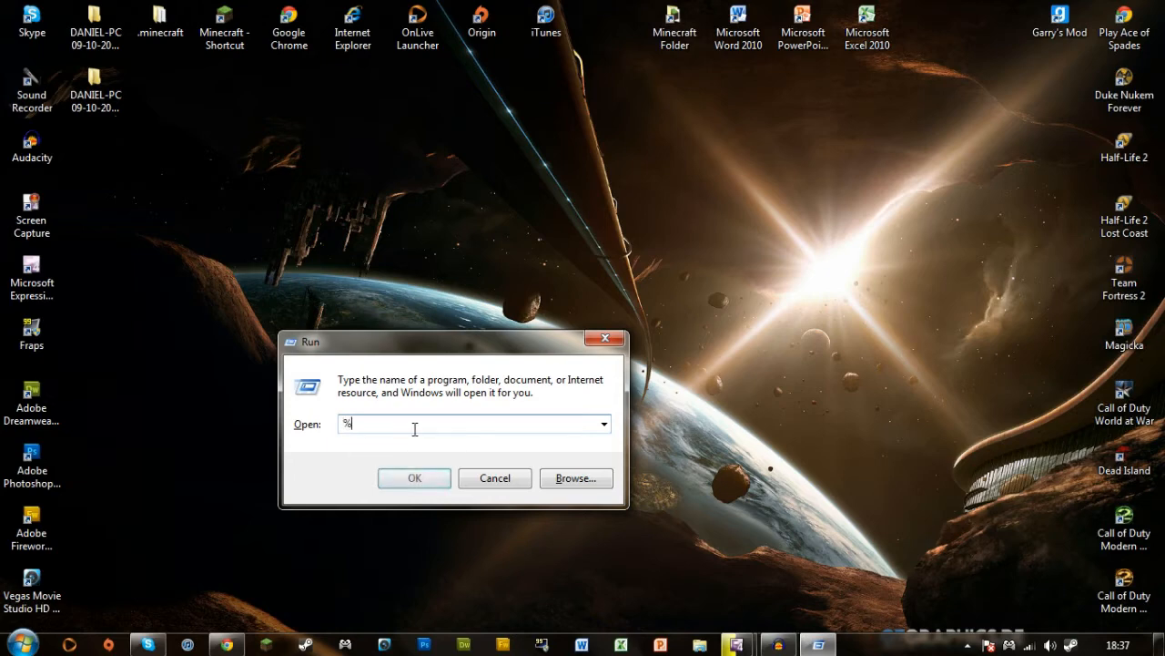
text(appdat)
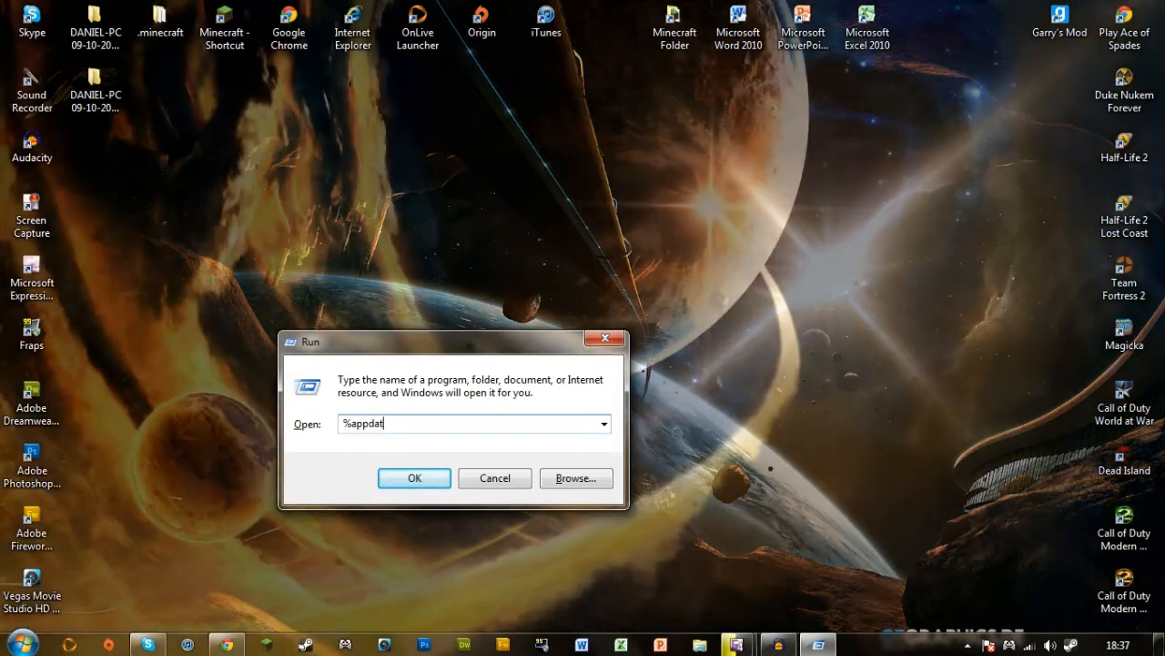
text(a%)
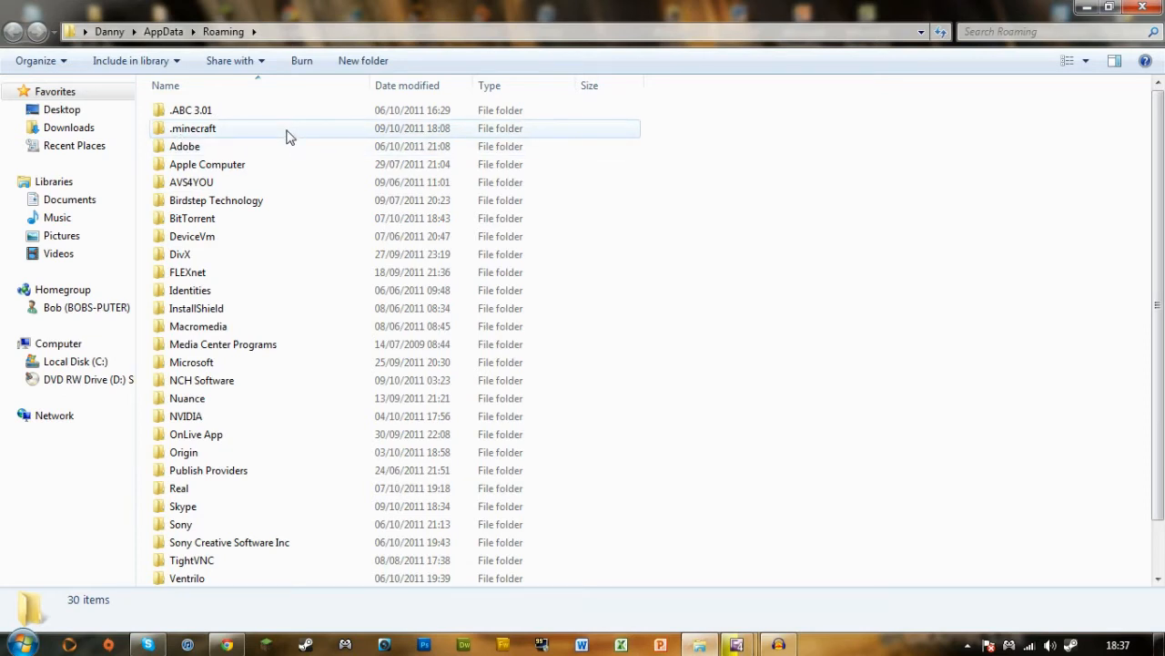
- Enter .minecraft and move its saves folder out to the desktop
double_click(193, 128)
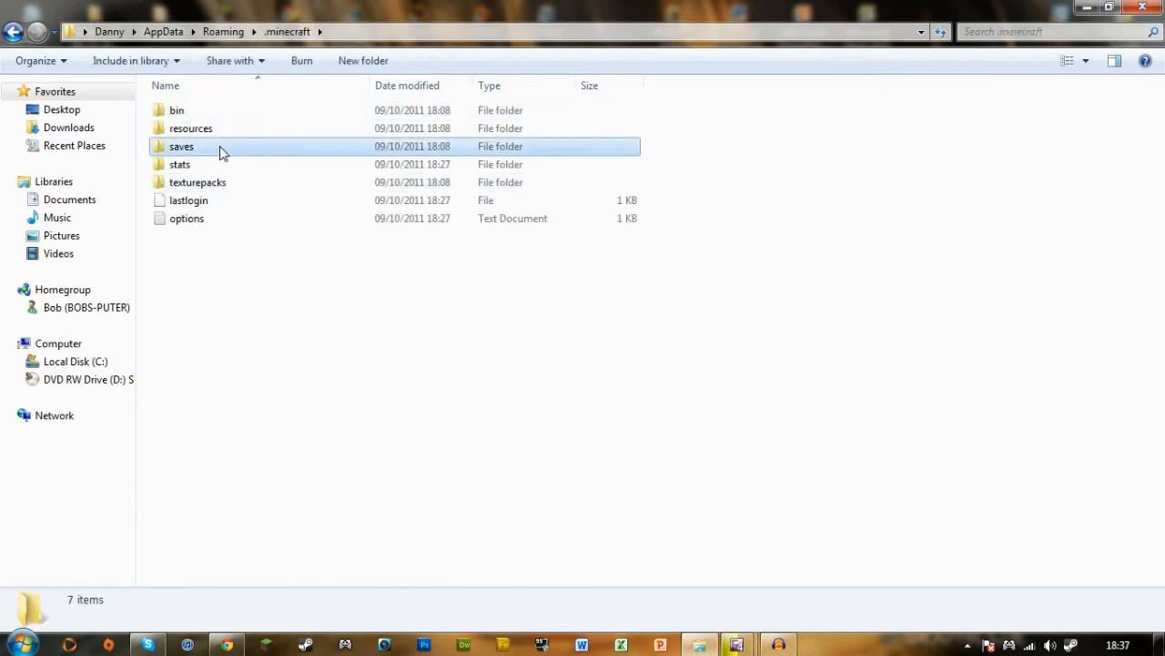
double_click(182, 146)
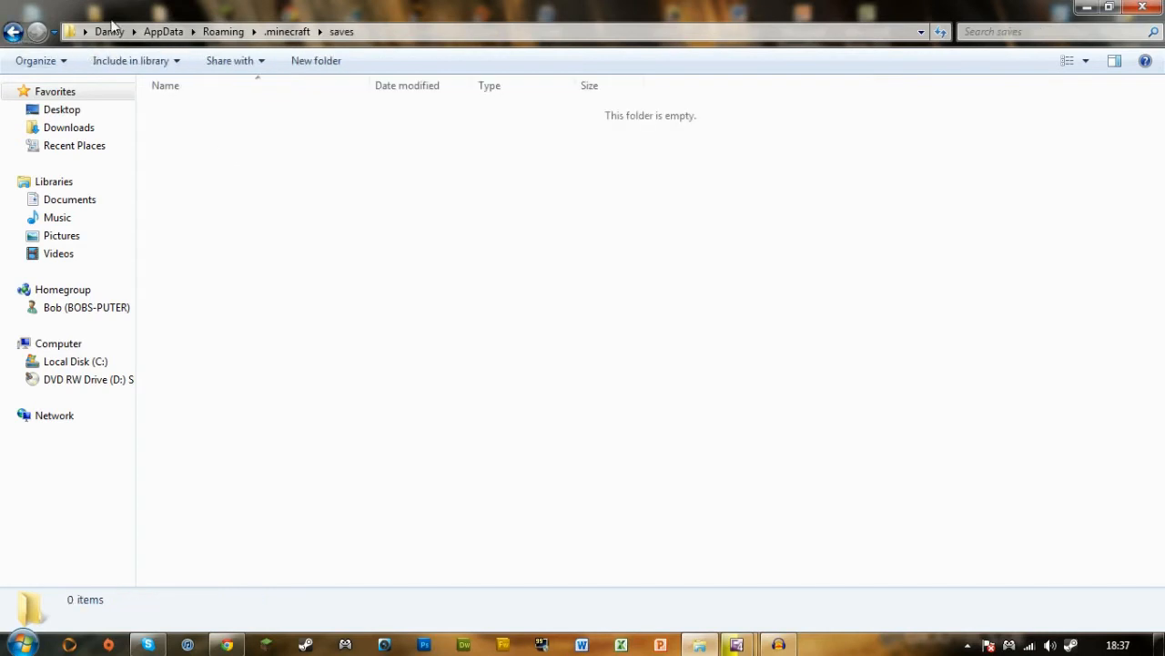
right_click(182, 145)
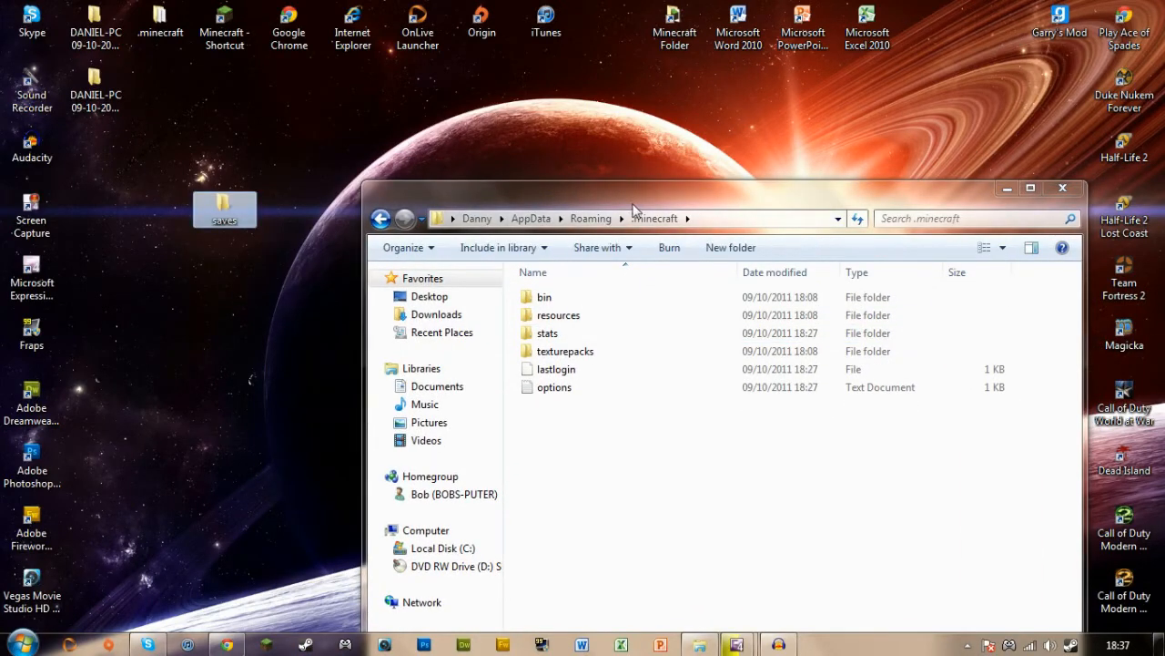
click(1030, 188)
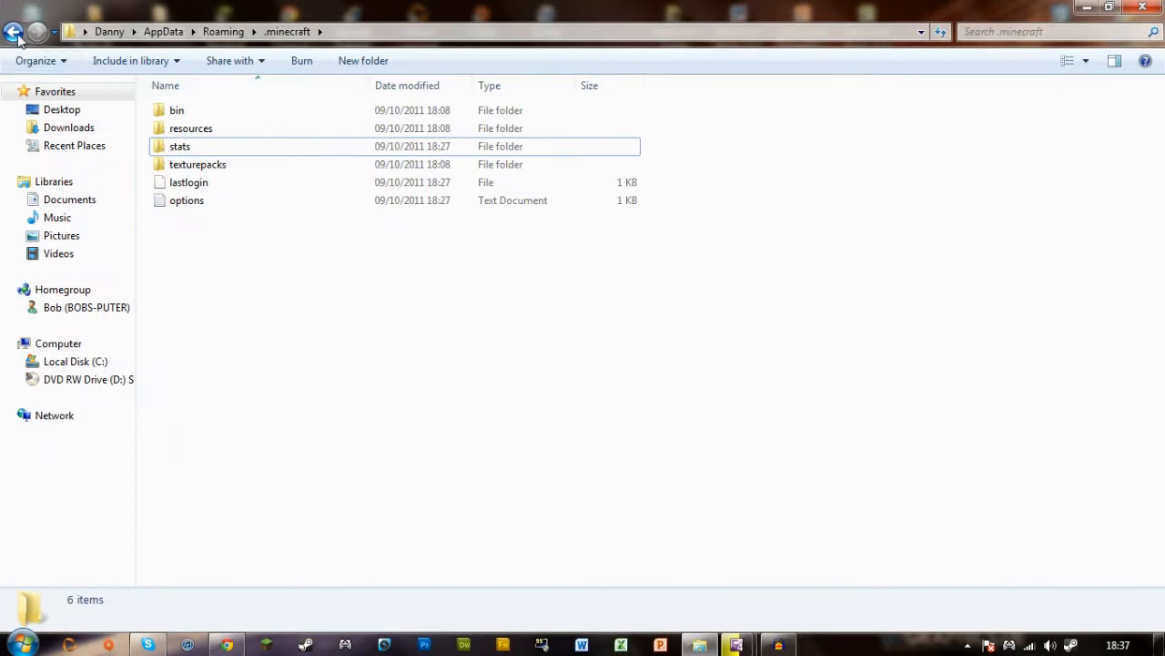
double_click(179, 146)
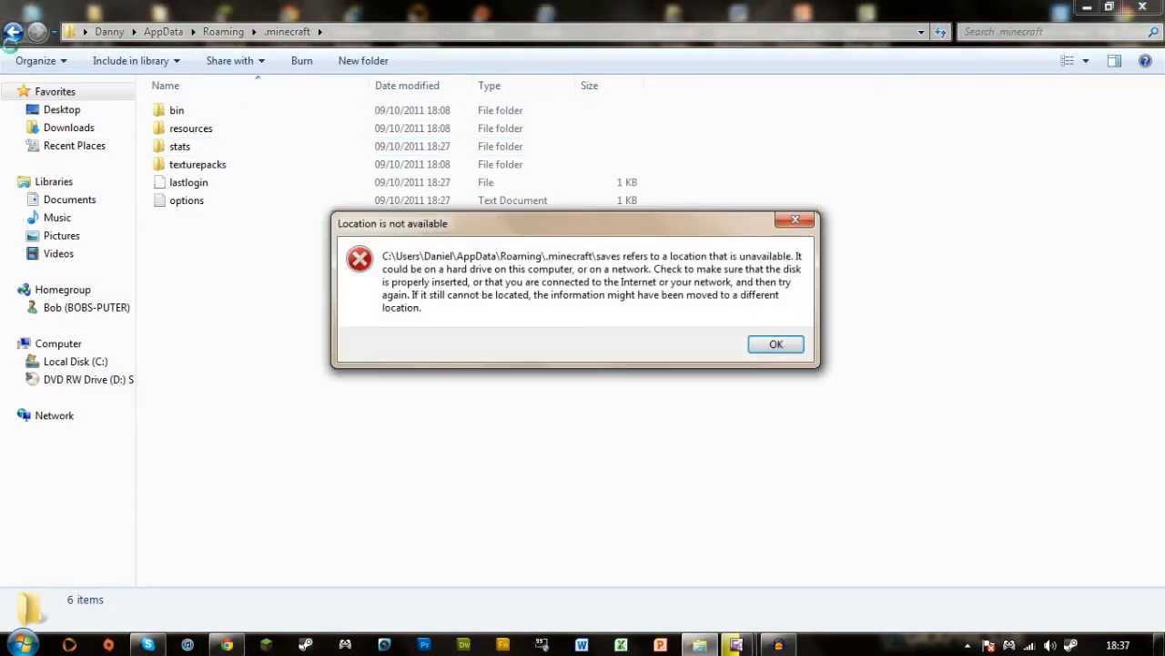
- Return to Roaming and send the .minecraft folder to the Recycle Bin
click(775, 342)
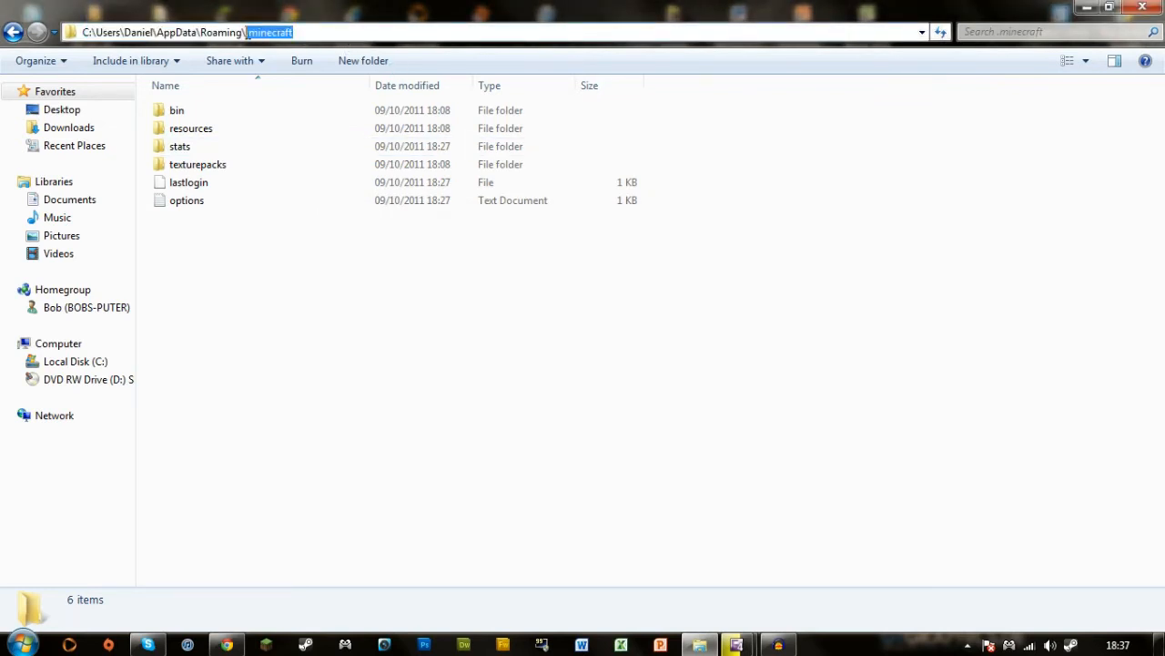
click(415, 31)
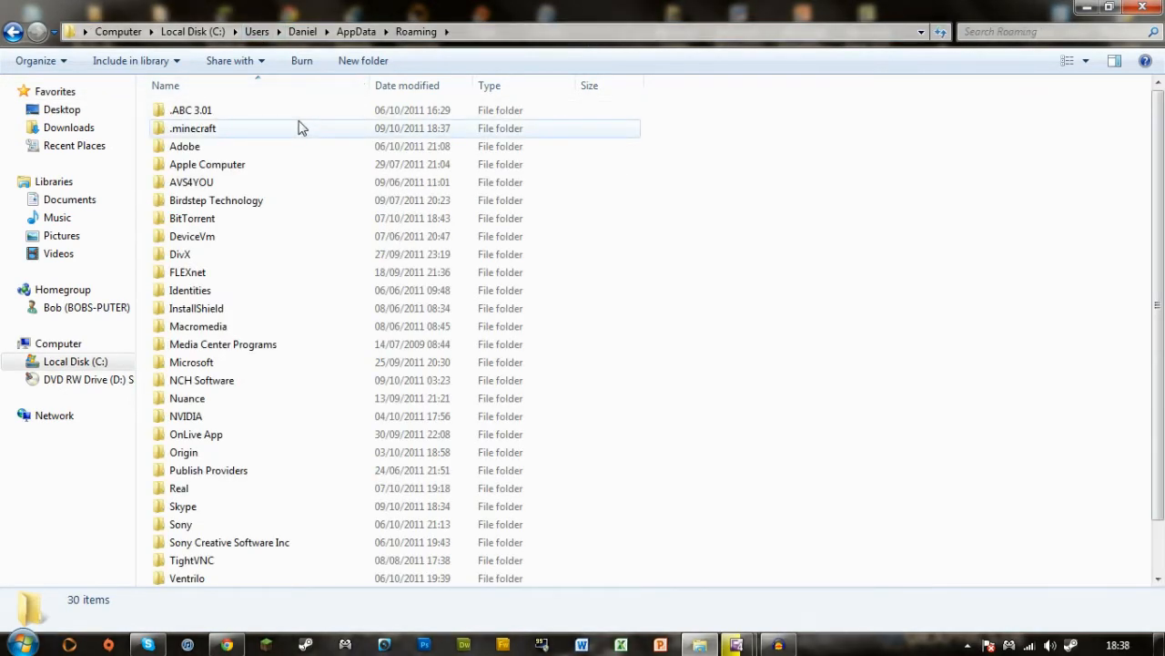
click(193, 127)
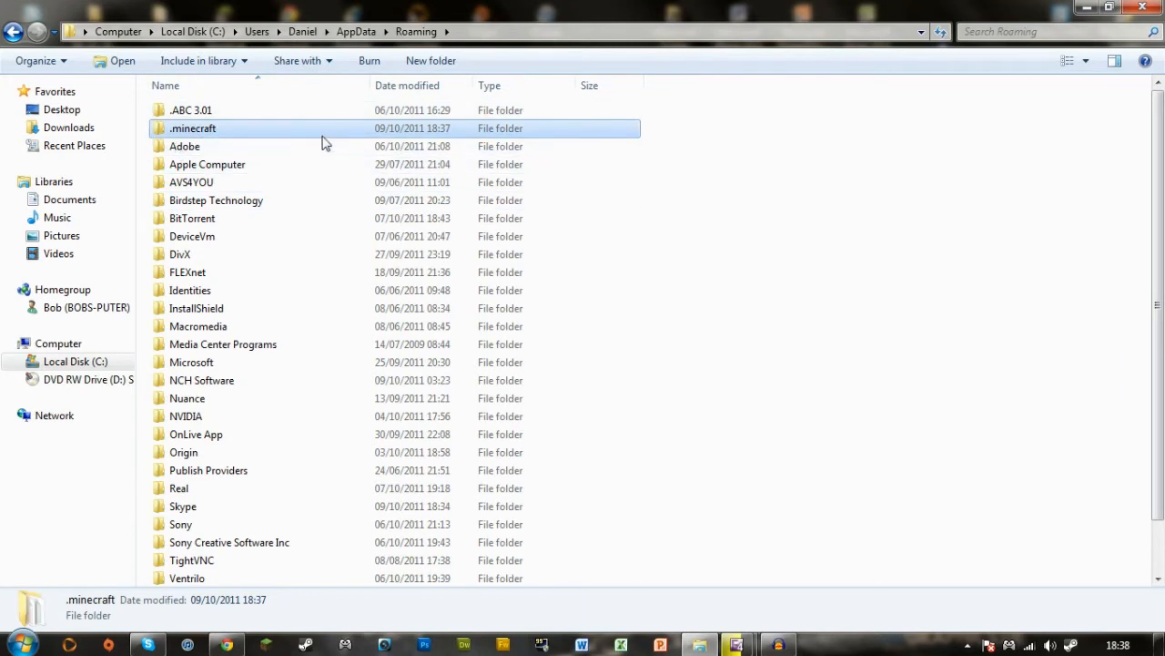
mouse_move(324, 143)
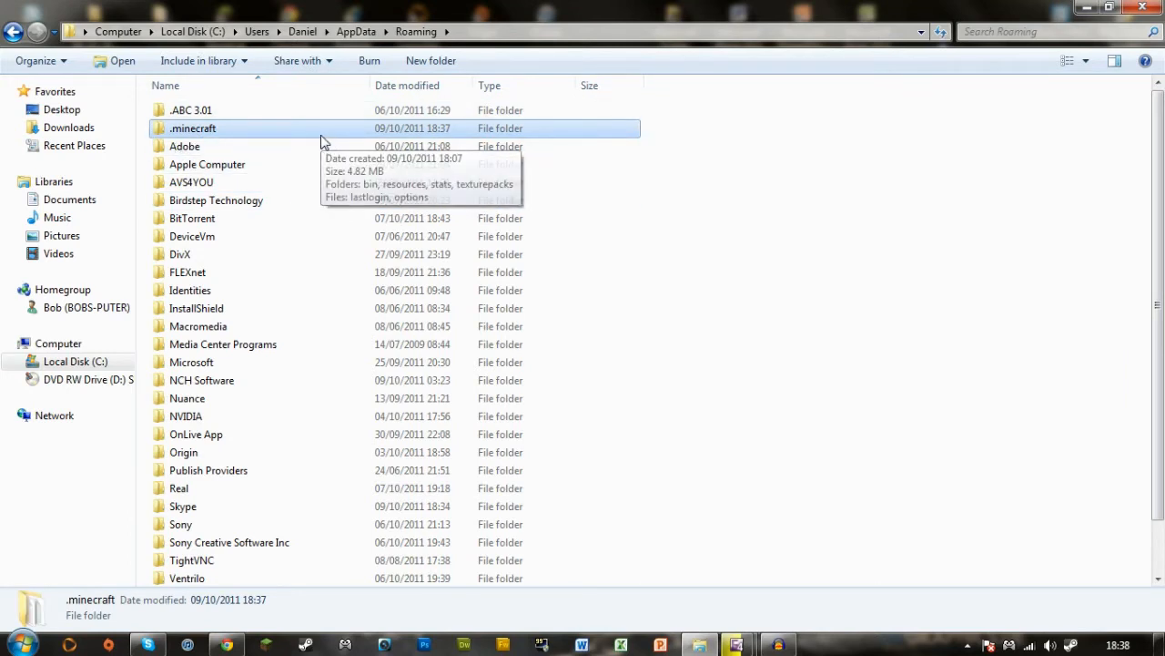
key(Delete)
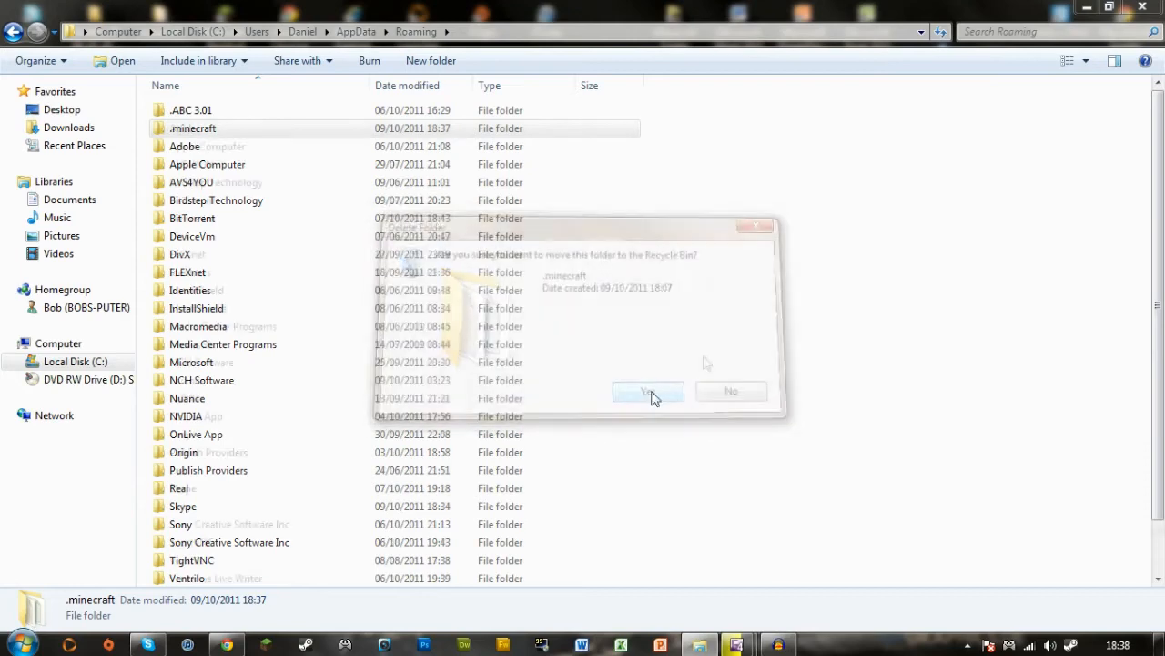
click(648, 392)
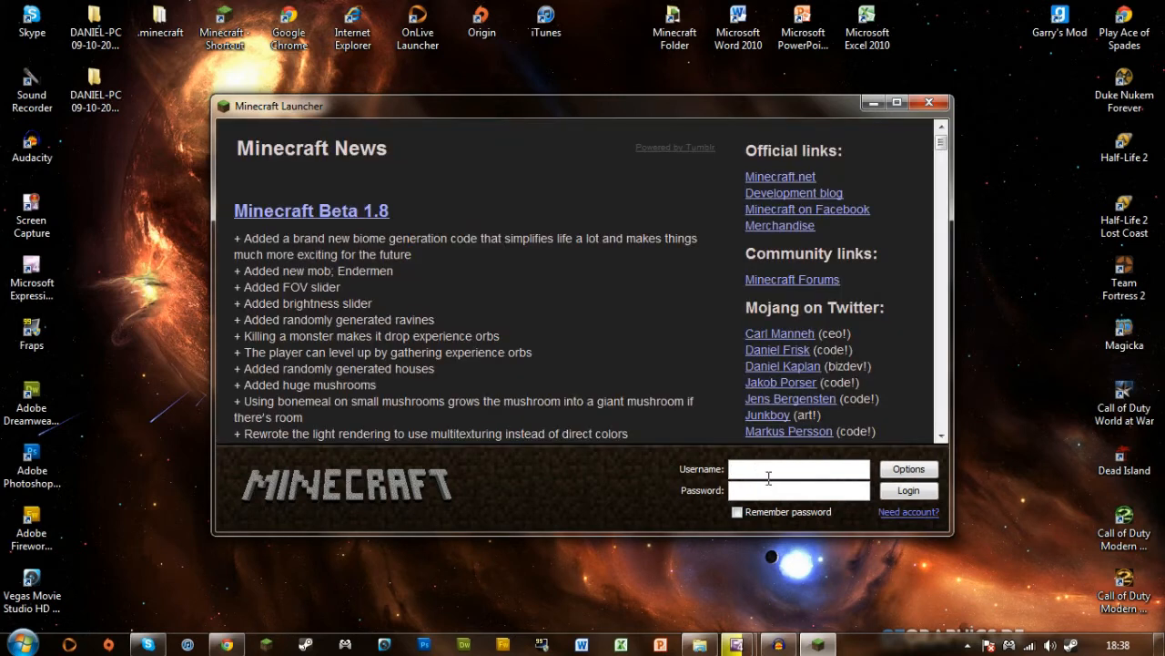
text(dannybywoop)
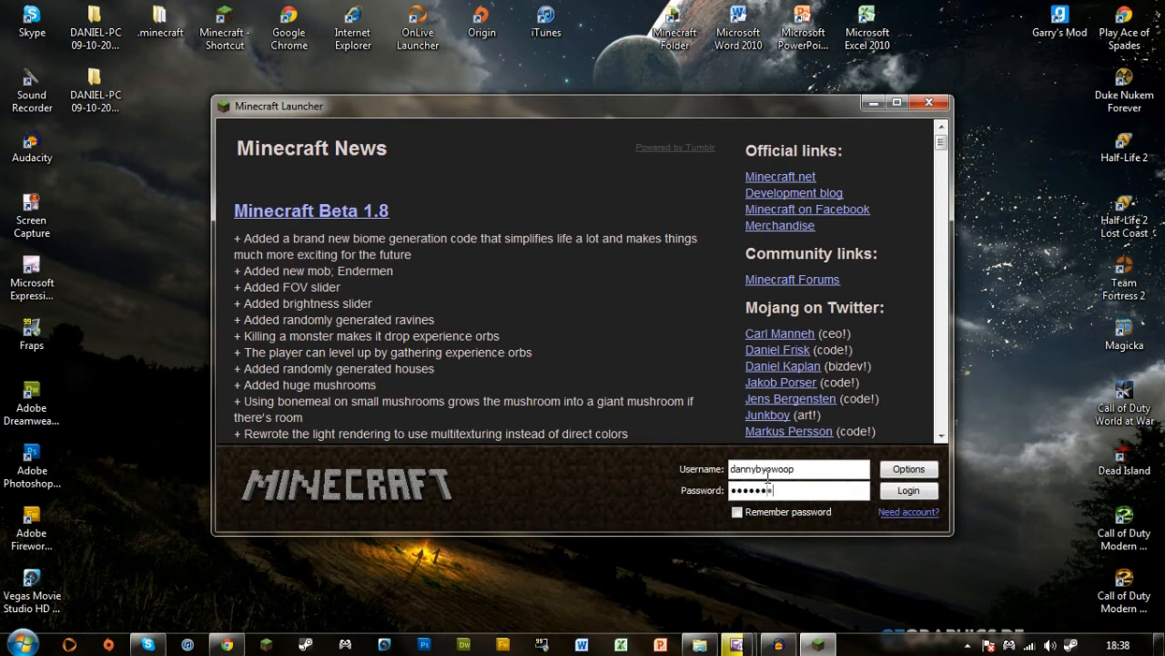
click(907, 489)
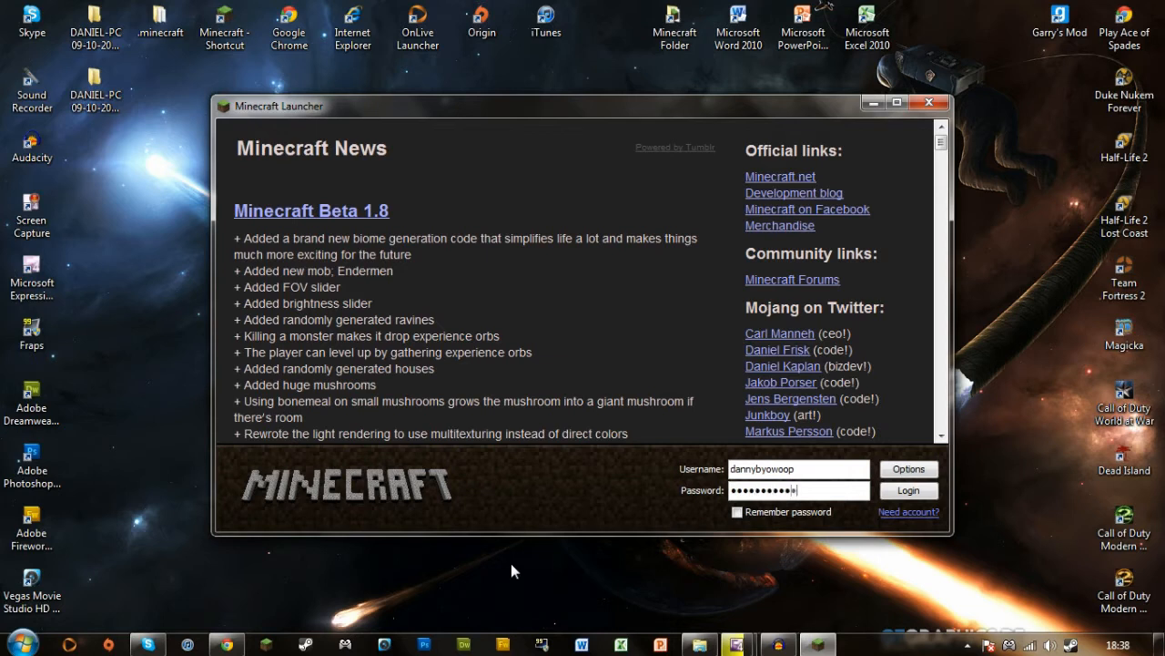
click(907, 490)
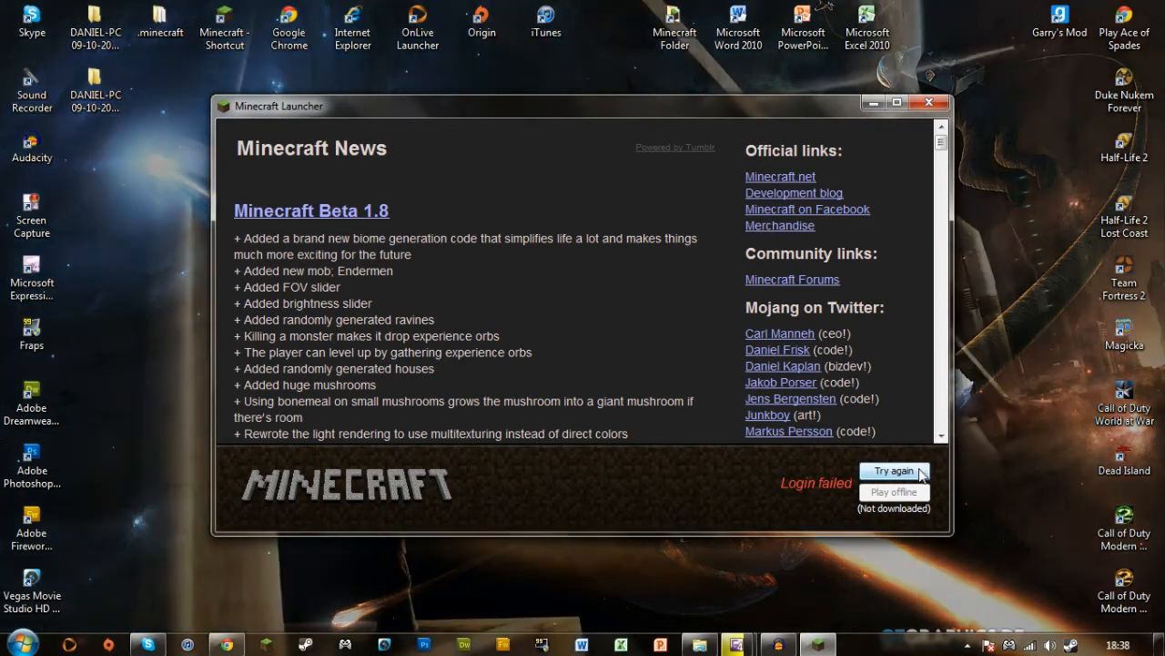
click(892, 470)
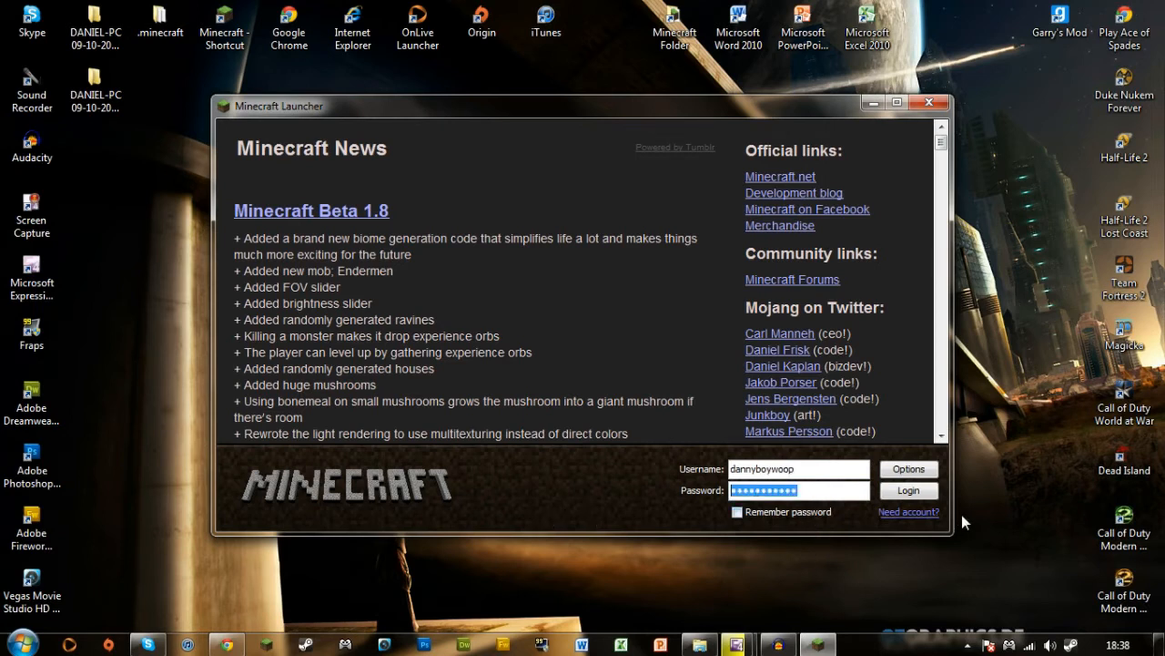
click(907, 490)
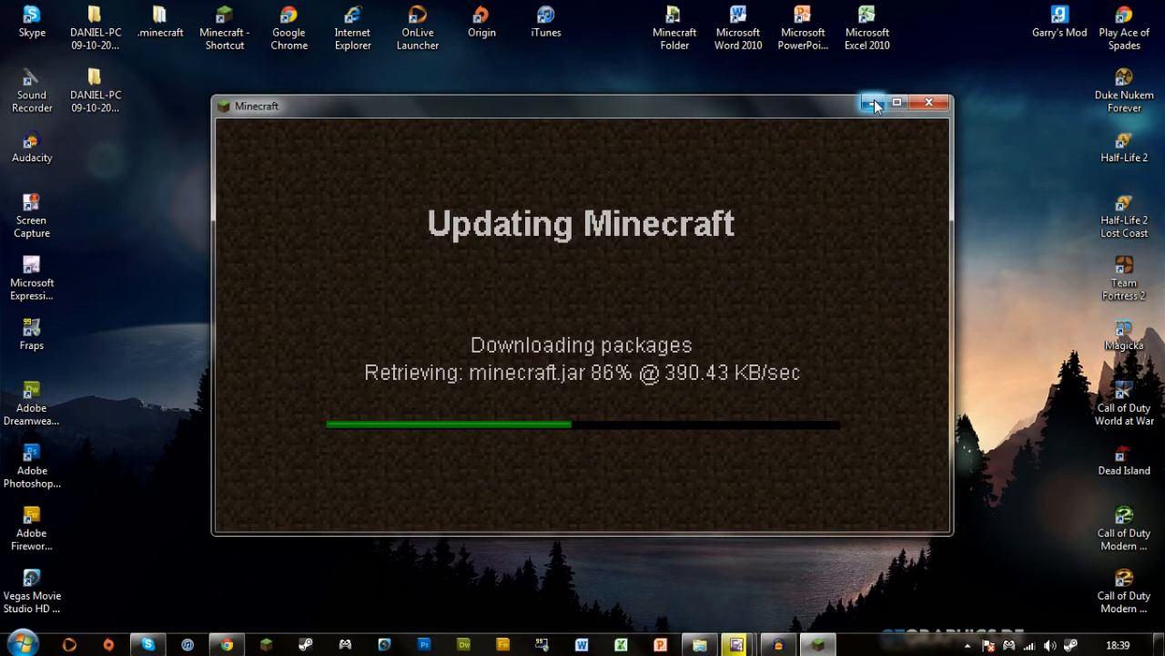
- Minimize the Updating Minecraft window and bring up Run from the Start menu search
click(13, 644)
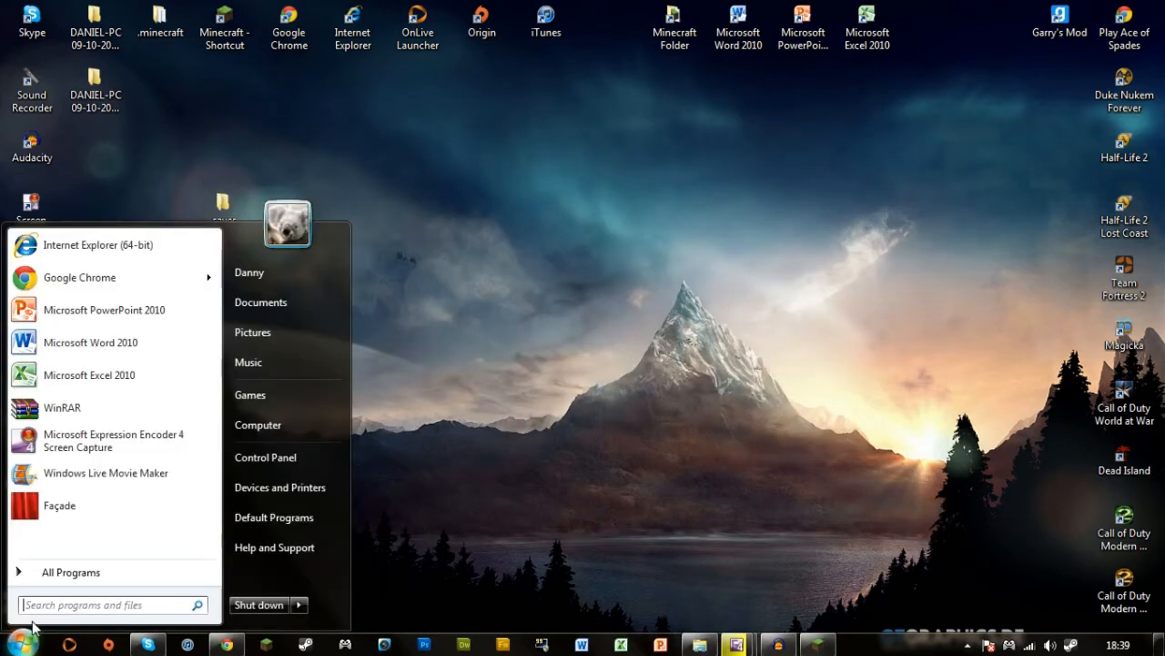
click(109, 604)
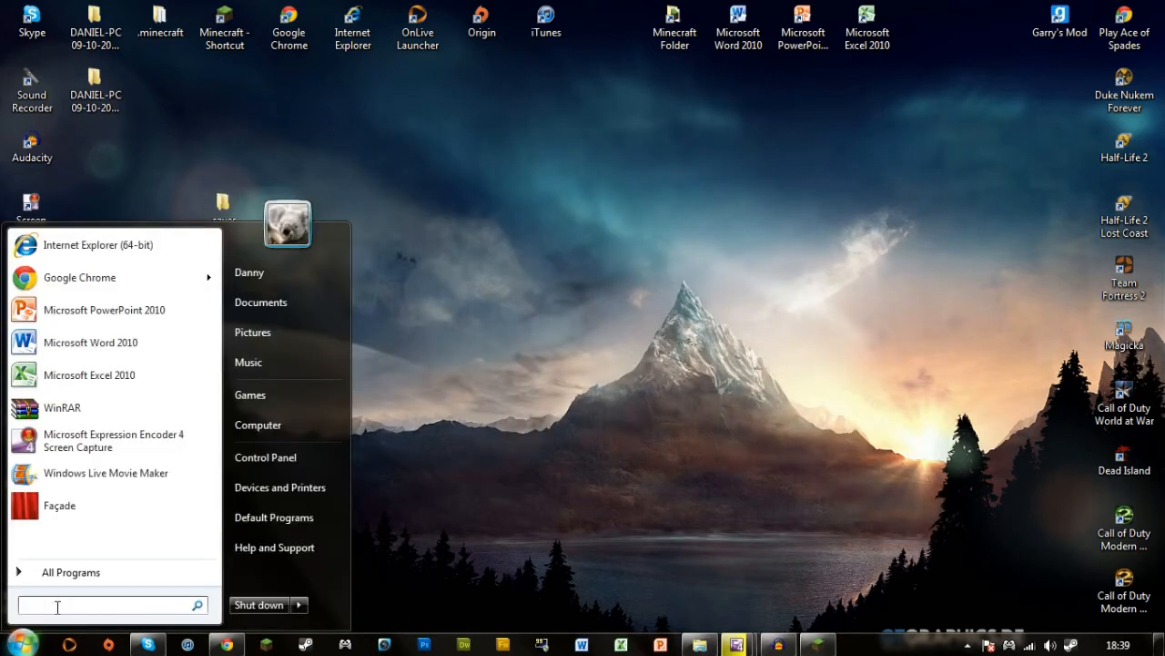
text(%ap)
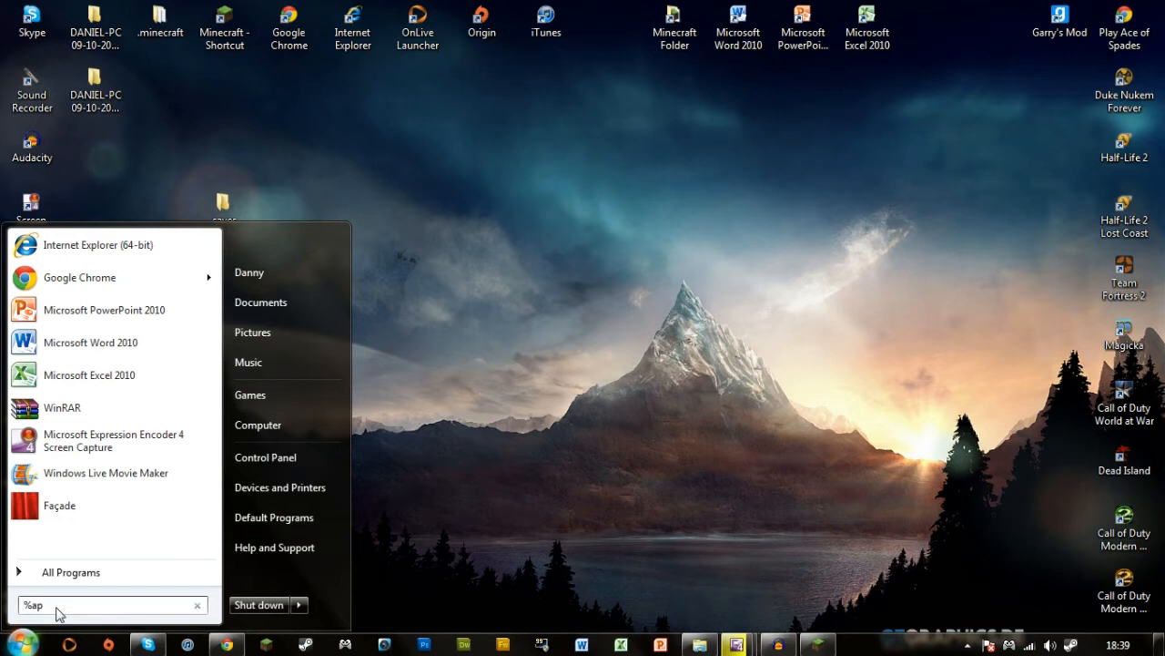
text(p)
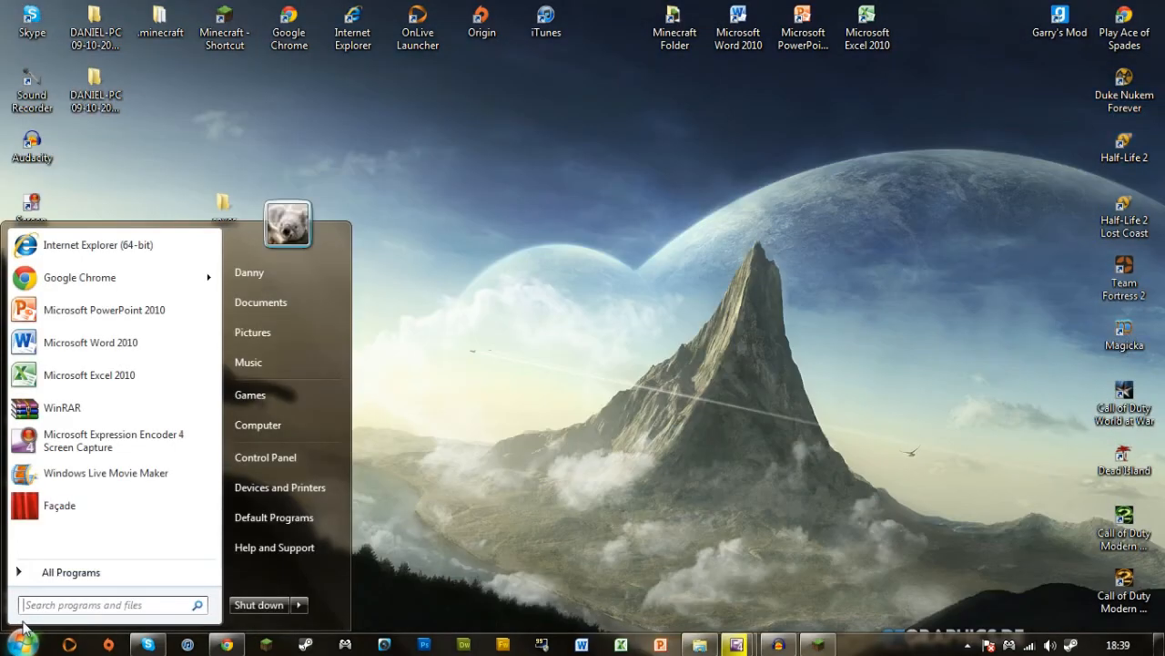
text(run)
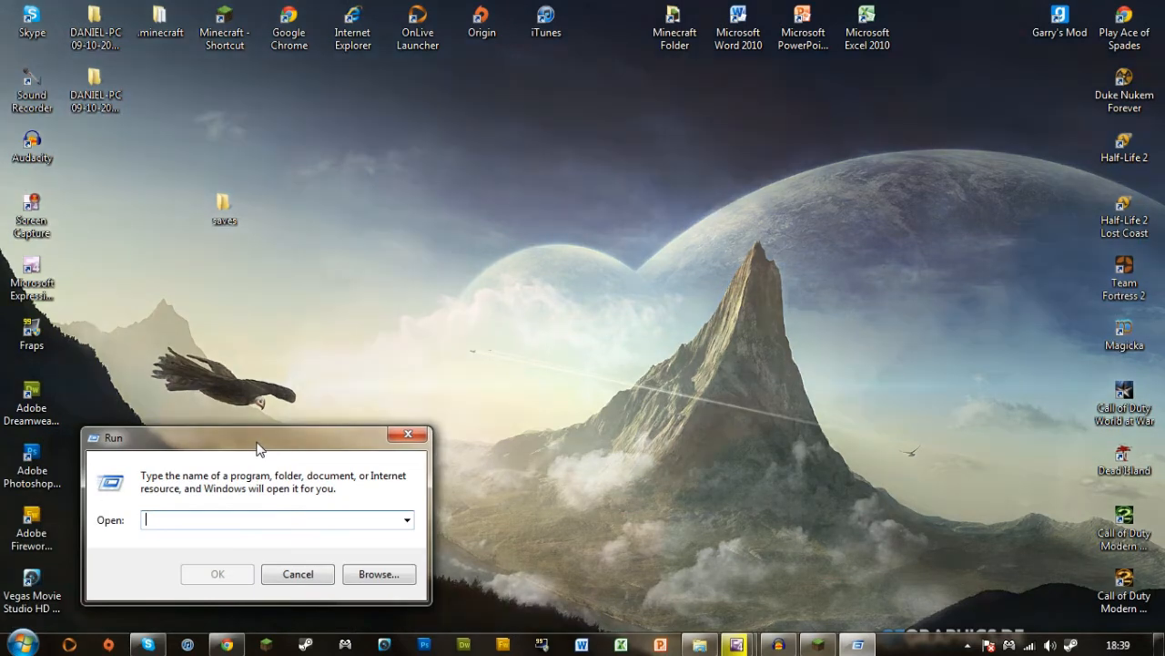
- Run %appdata% to show the Roaming folder with the fresh .minecraft folder
text(%)
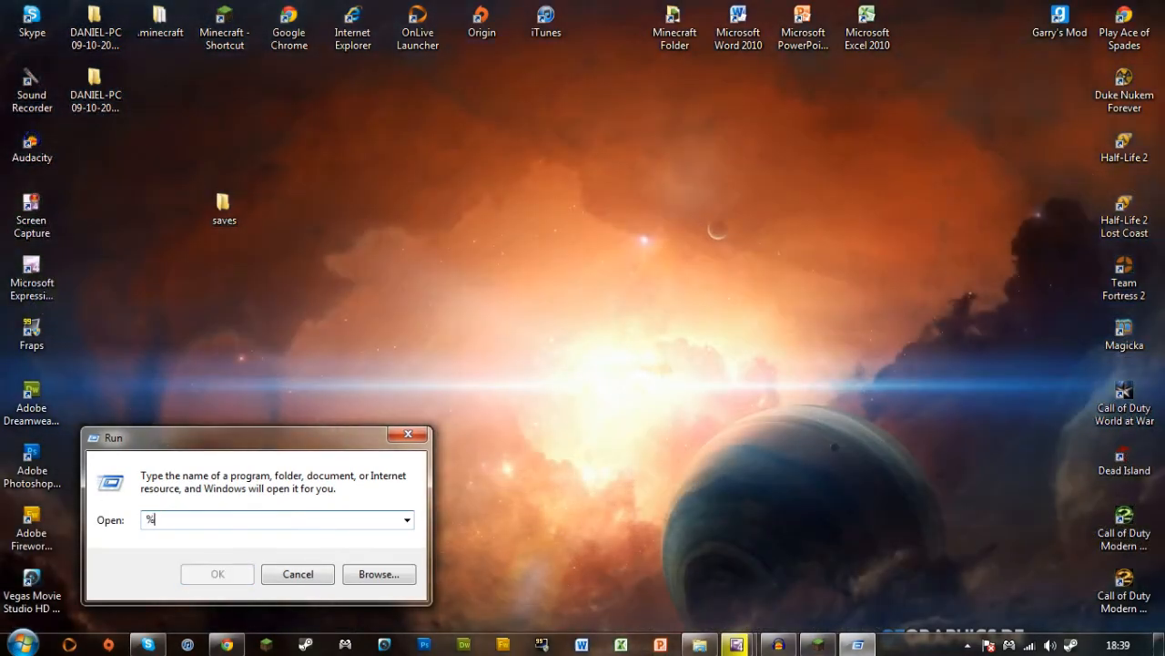
text(appdata)
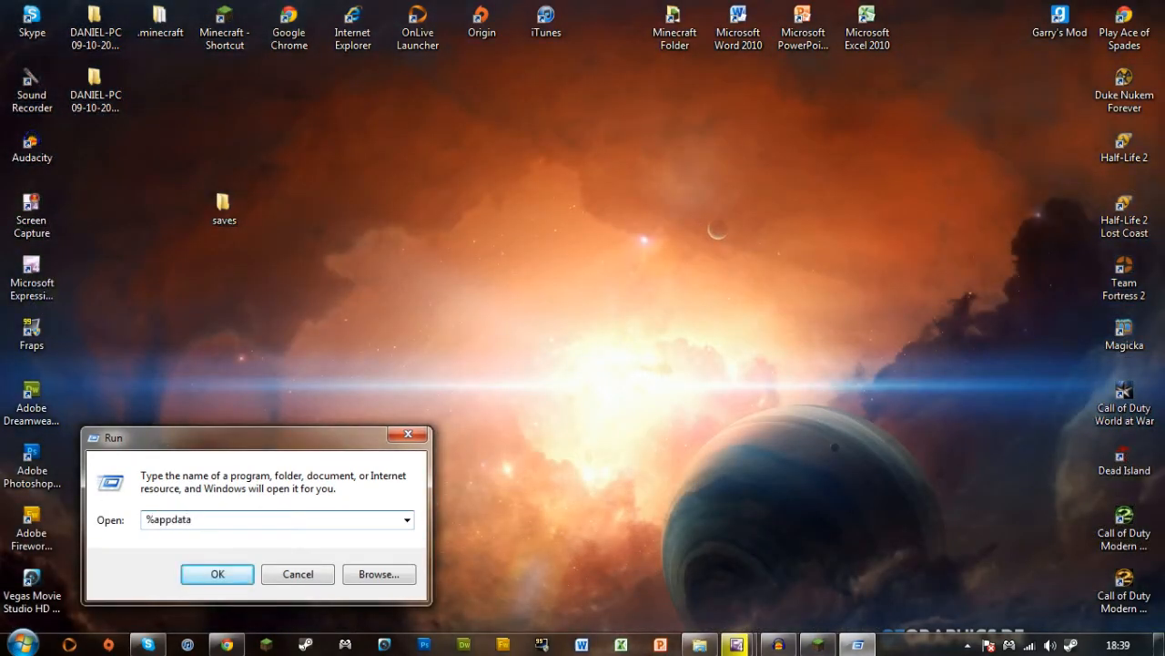
click(216, 573)
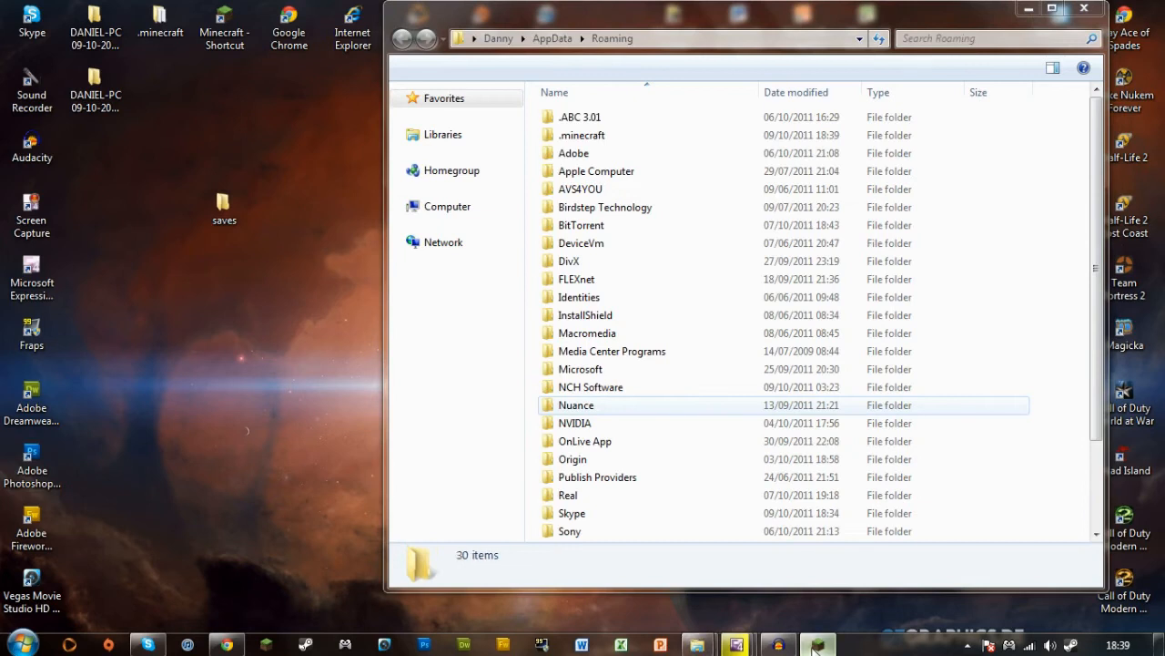
- Drag the desktop saves folder into the new .minecraft, confirm the folder merge, and close the window
click(816, 645)
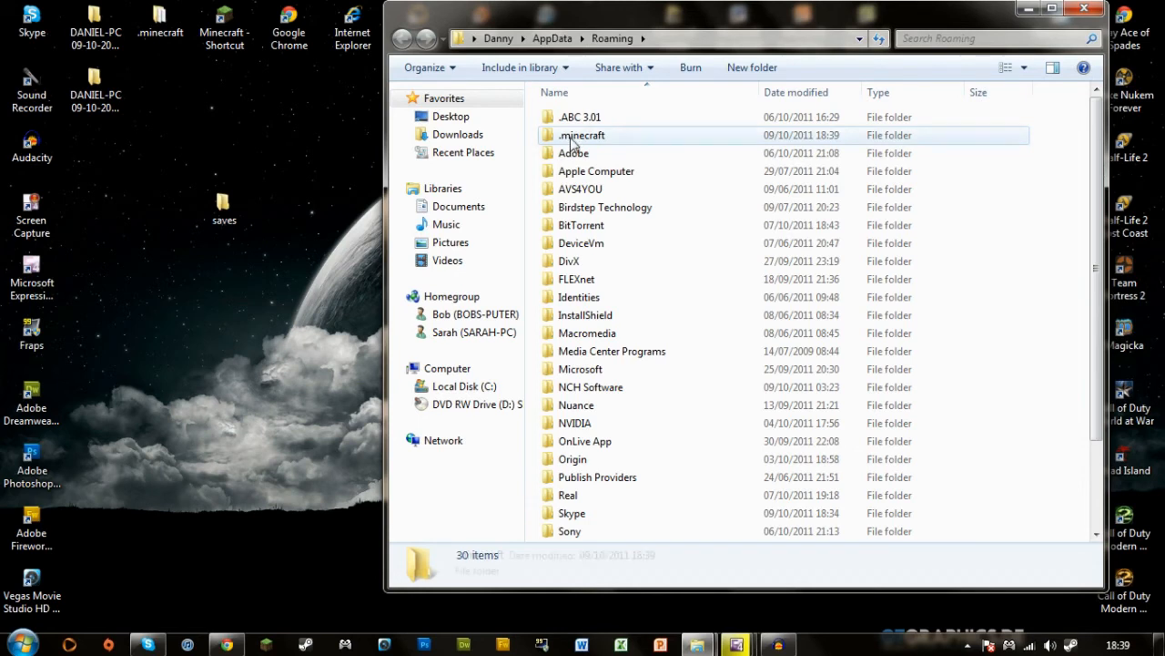
click(582, 135)
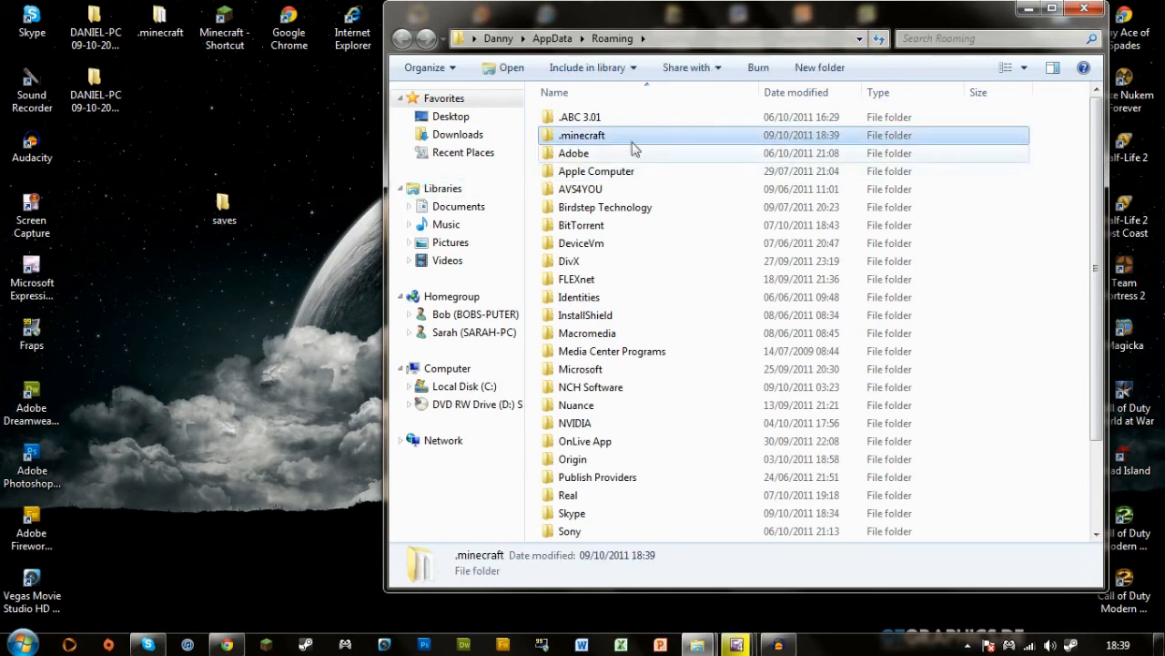
double_click(582, 135)
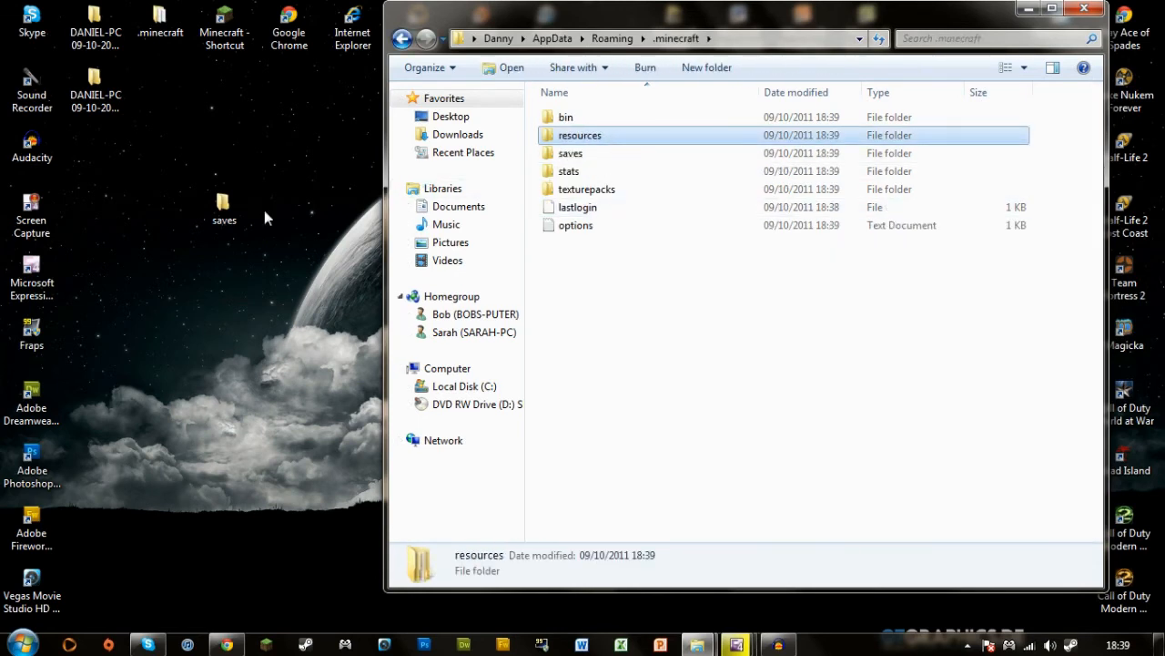
click(224, 207)
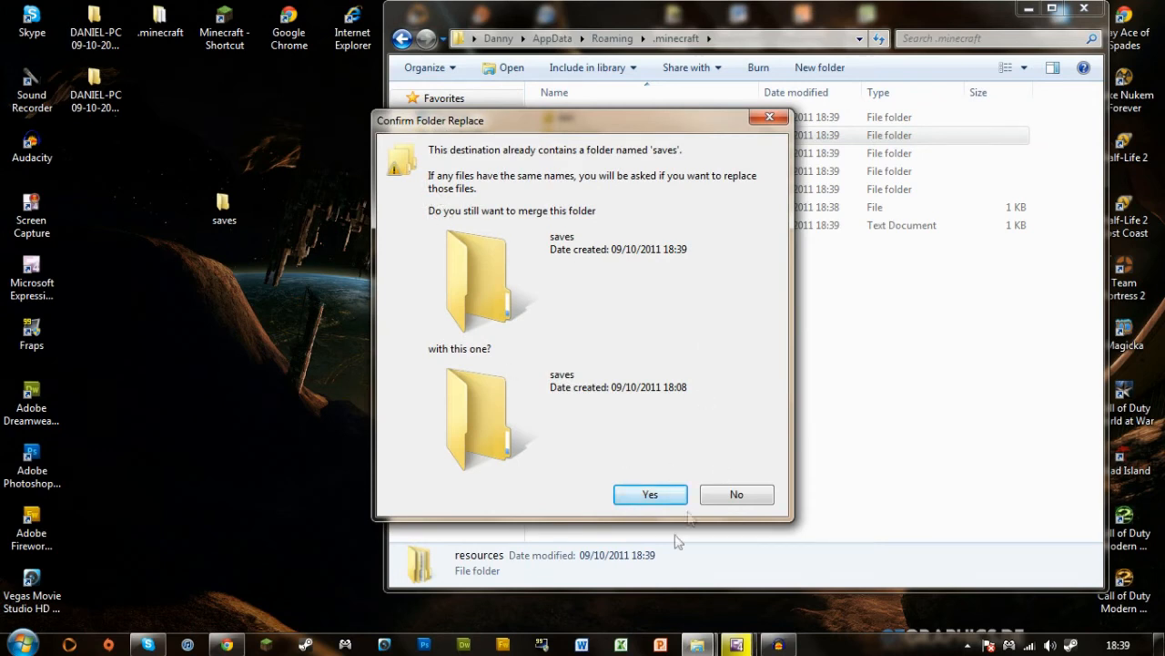
click(650, 494)
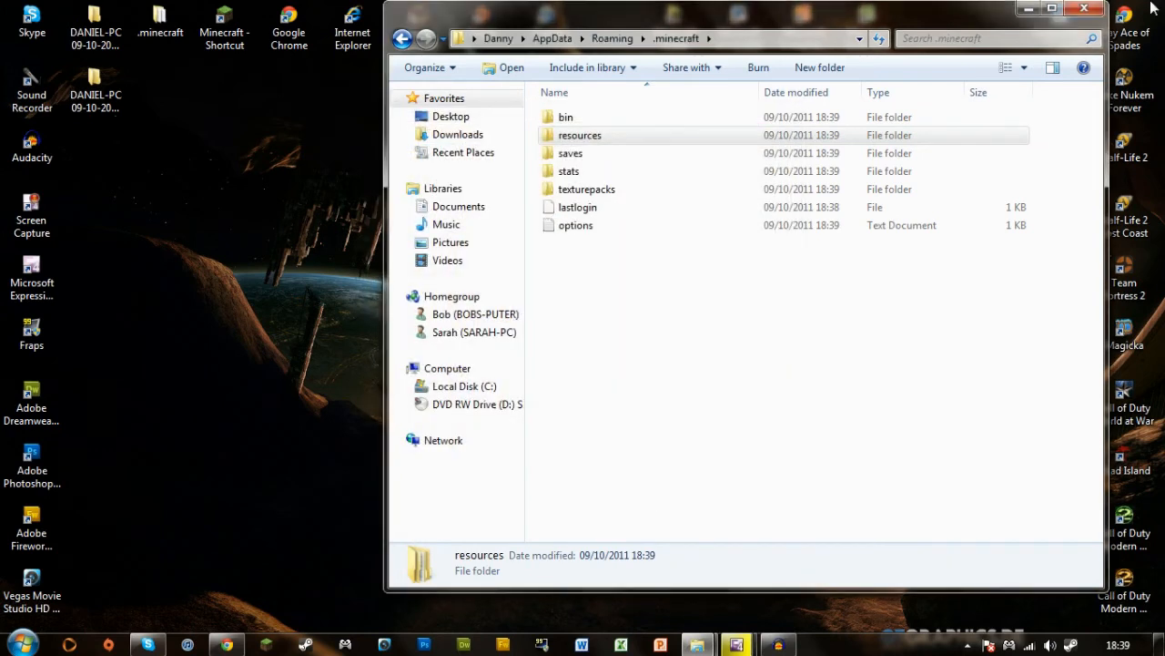
click(1086, 7)
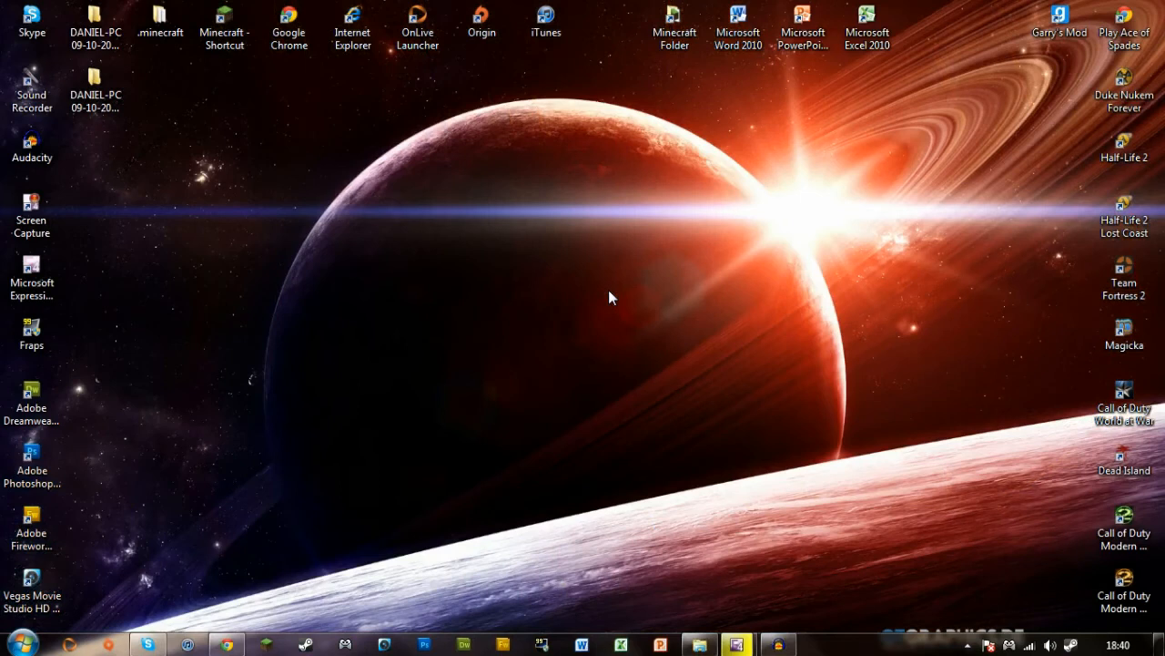
mouse_move(993, 126)
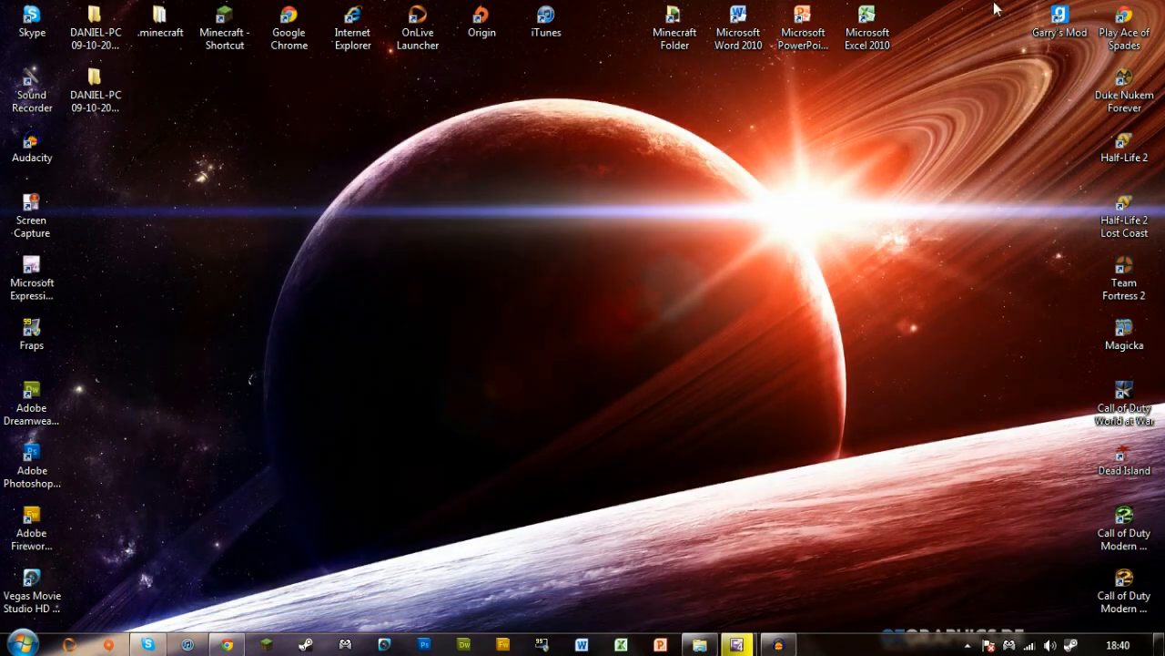
mouse_move(799, 608)
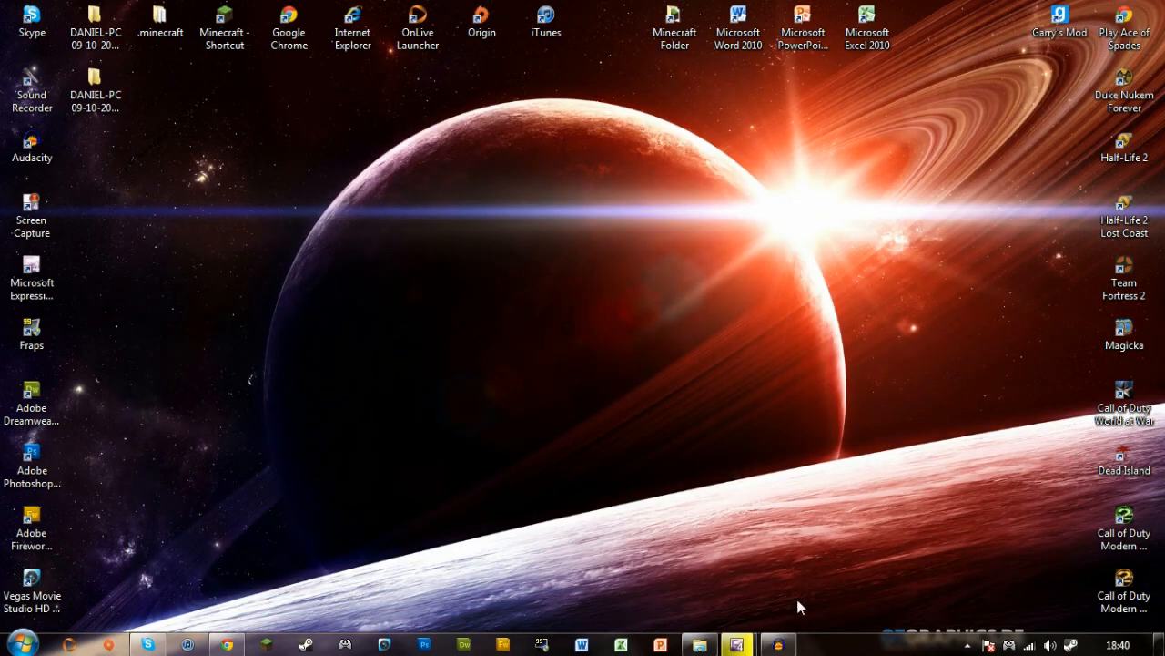